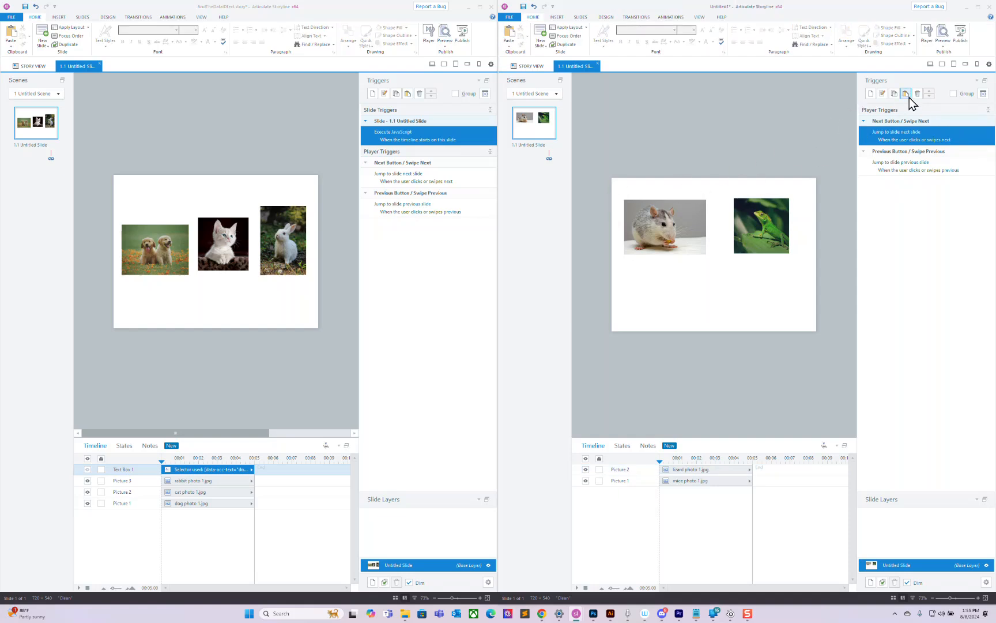
Step: Paste the copied Execute JavaScript trigger into the mouse-and-lizard slide's Triggers panel
click(665, 225)
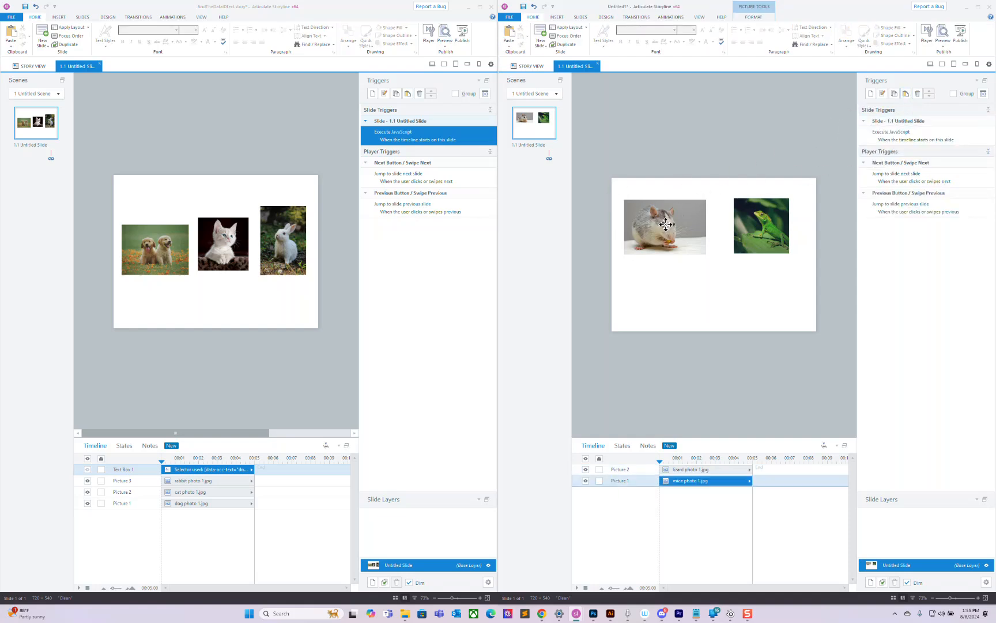
Step: Retype the mouse picture's alternative text in its Accessibility settings
click(665, 227)
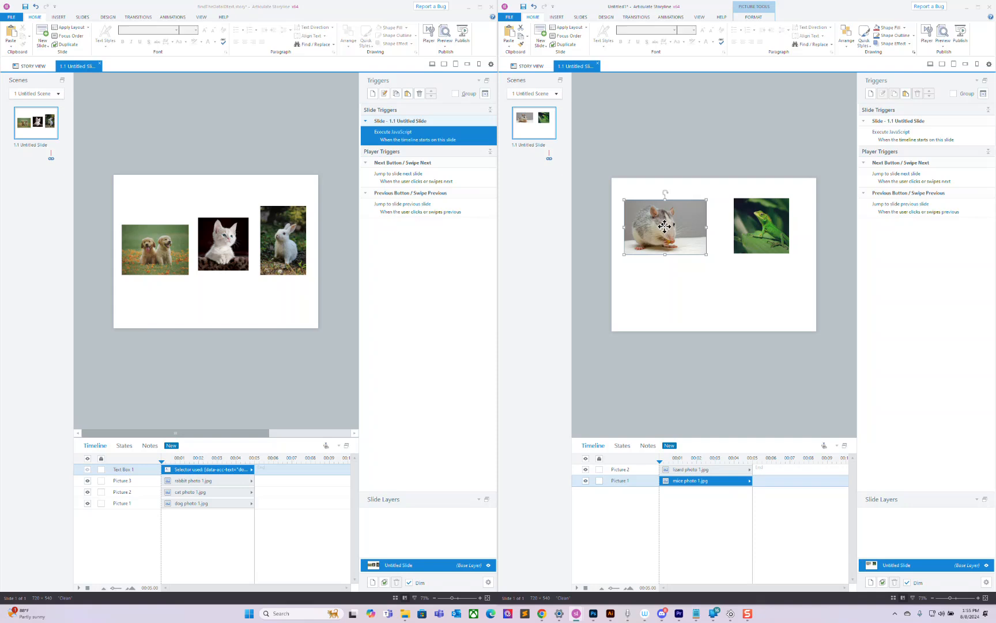
right_click(665, 225)
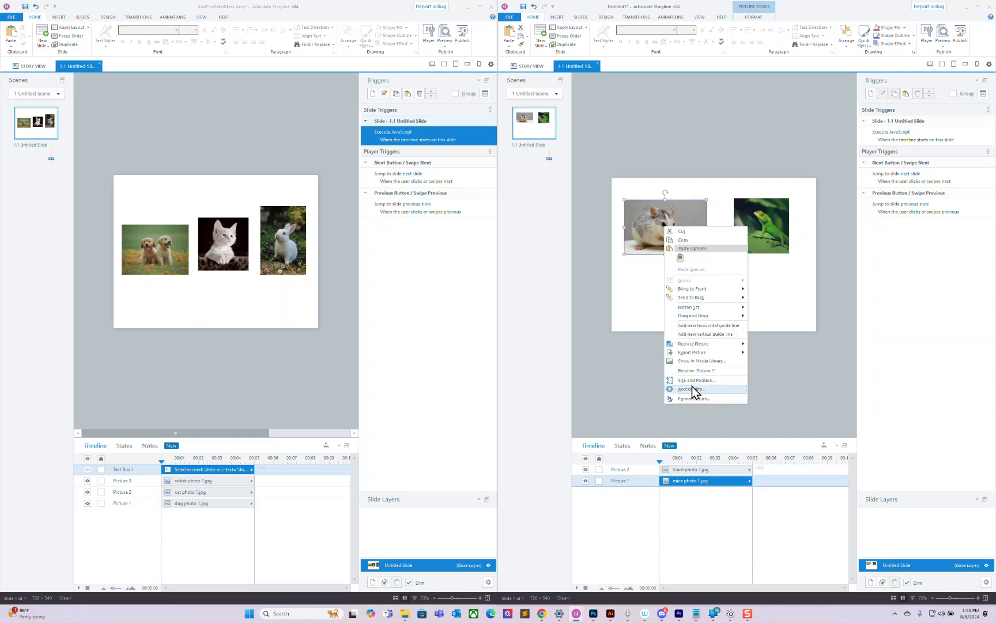
click(690, 388)
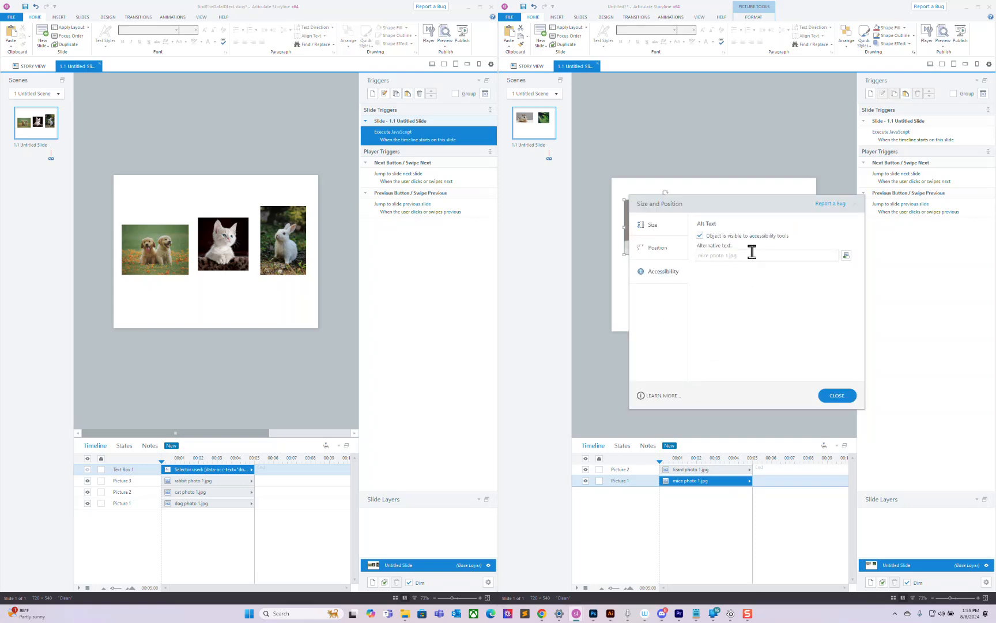
text(mi)
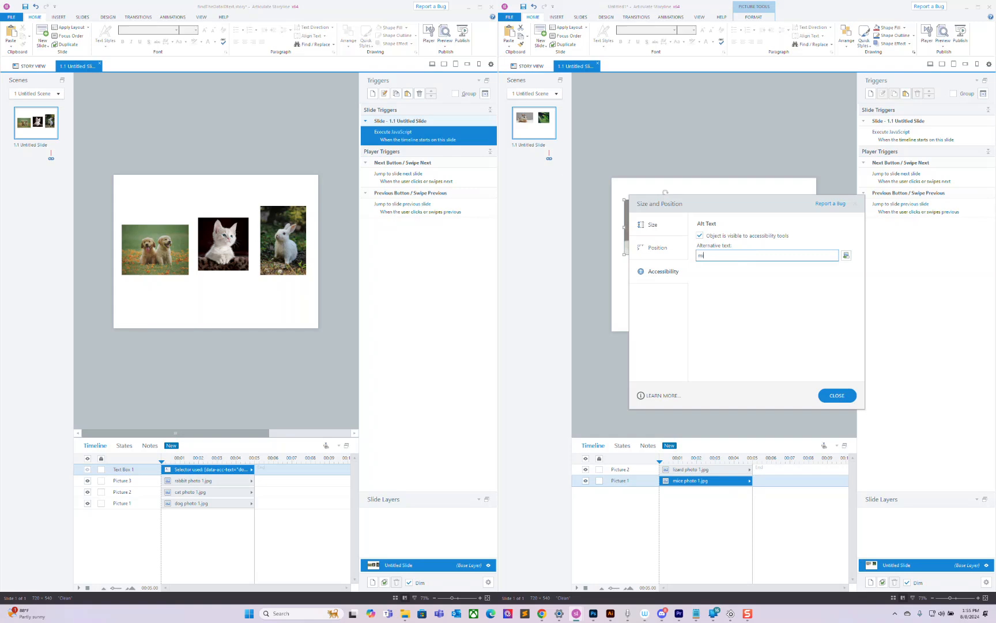
click(837, 396)
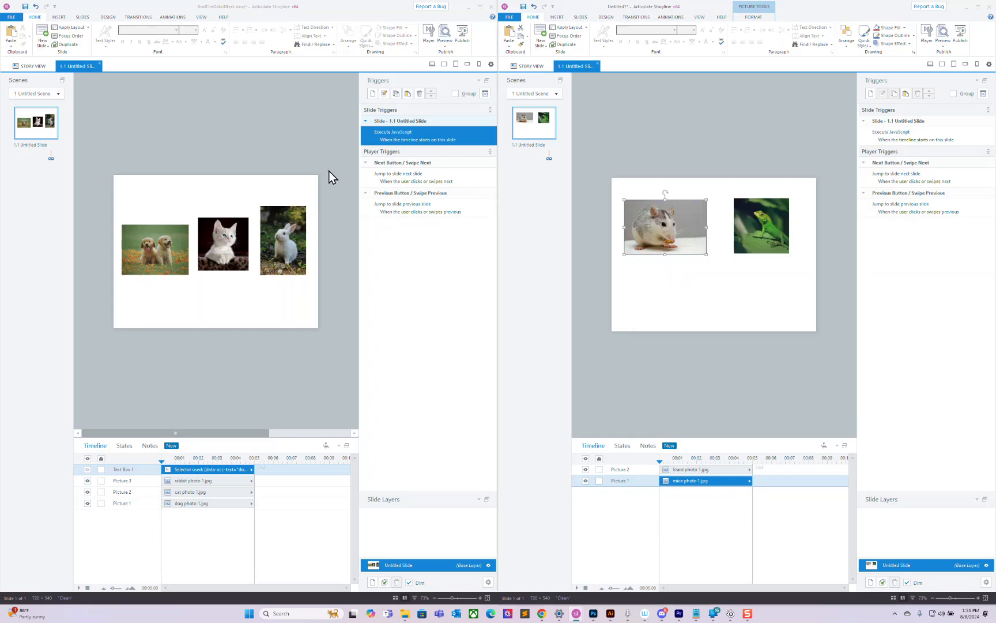
Step: Review the lizard picture's alternative text settings and close them
right_click(762, 225)
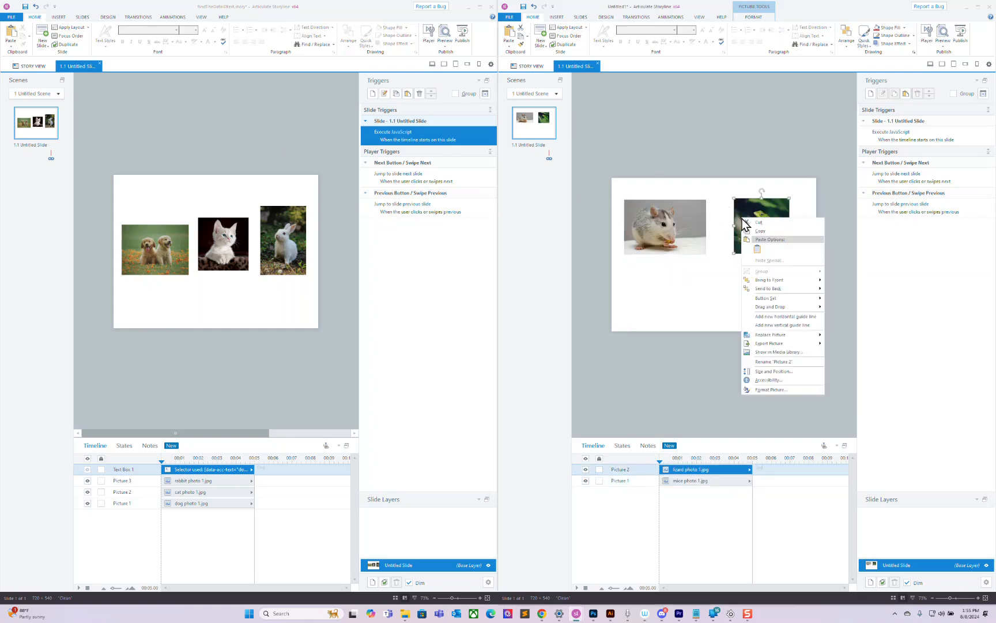
click(774, 371)
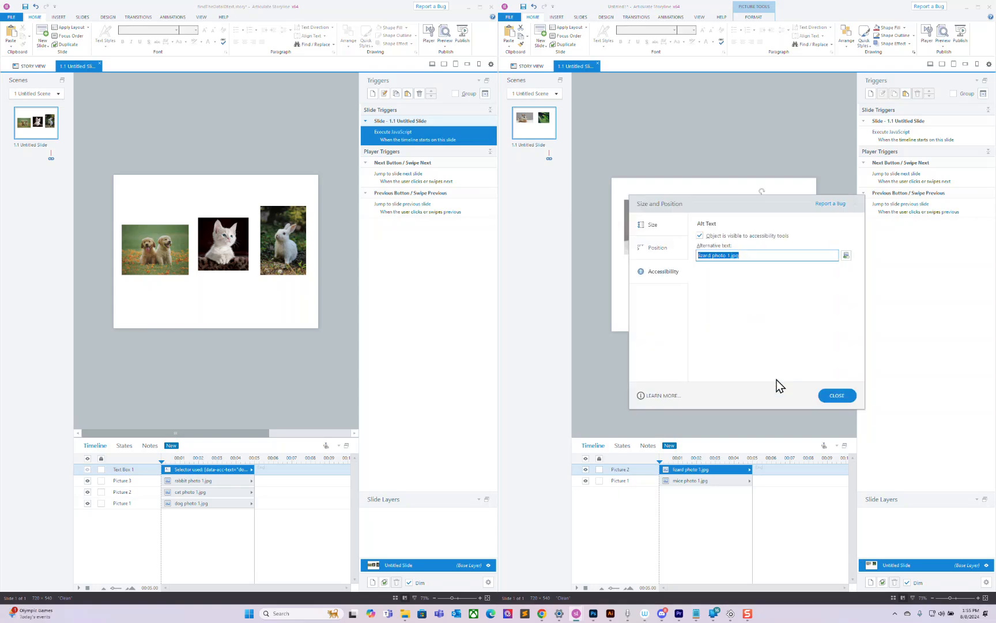
click(837, 395)
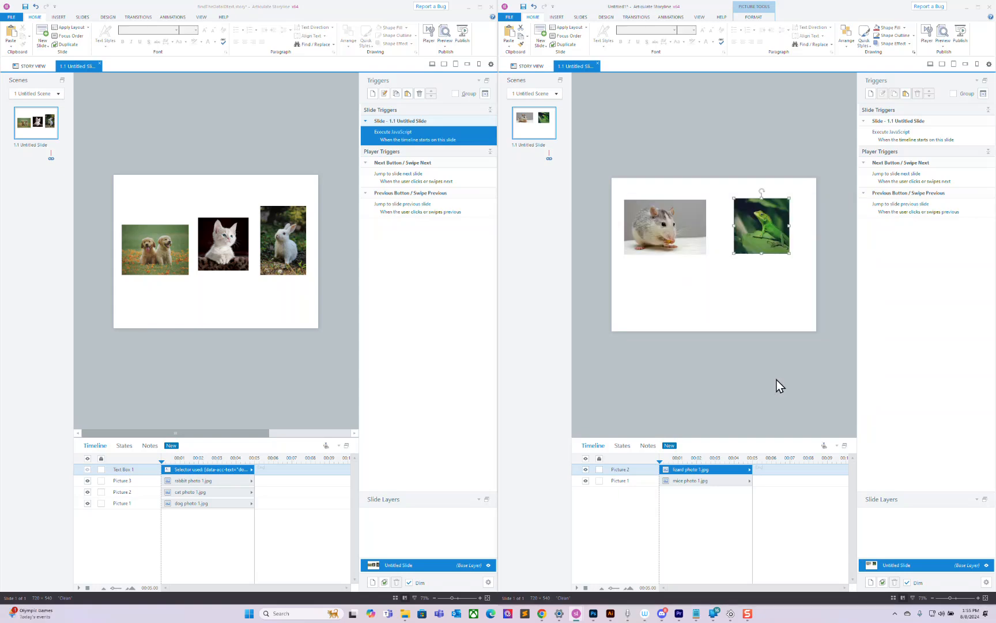
Step: Edit the Execute JavaScript trigger so its lookups use mouse and lizard
double_click(902, 131)
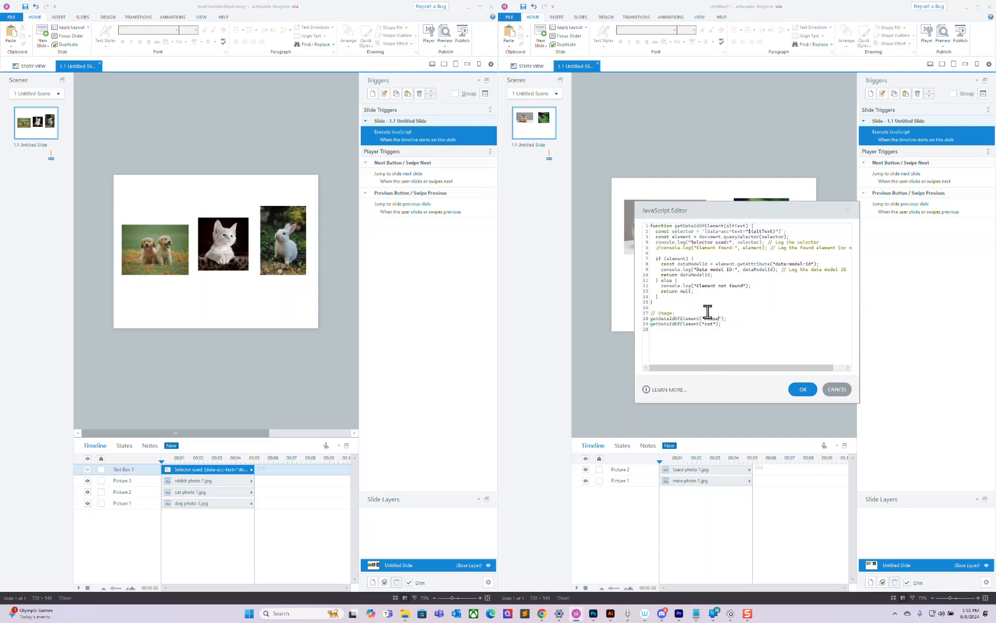
text(mouse)
text(lizard)
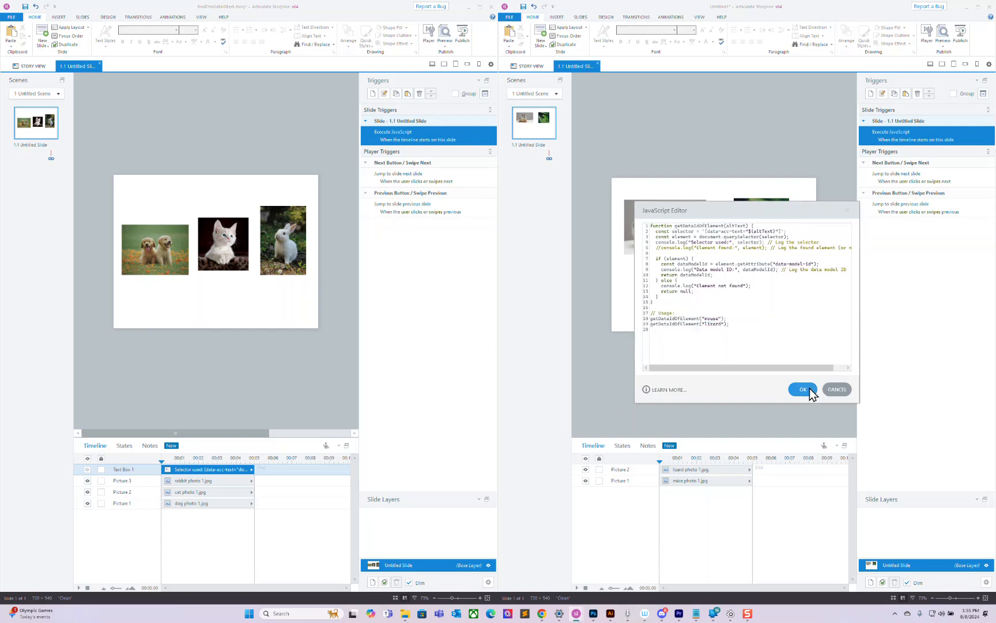
click(803, 389)
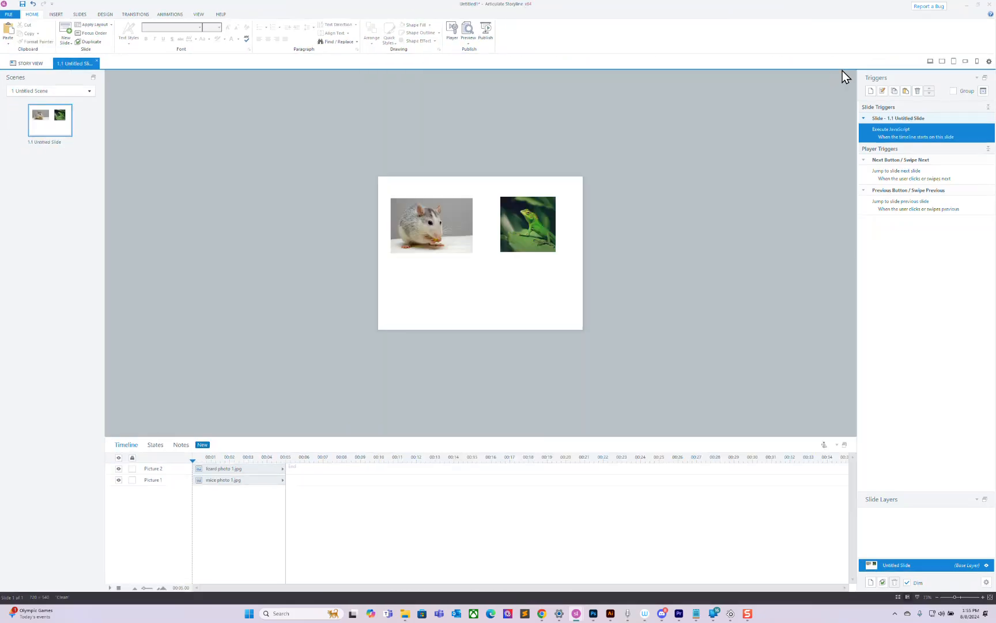
Step: Preview the slide, check both data model IDs in the Console, and close preview
click(470, 31)
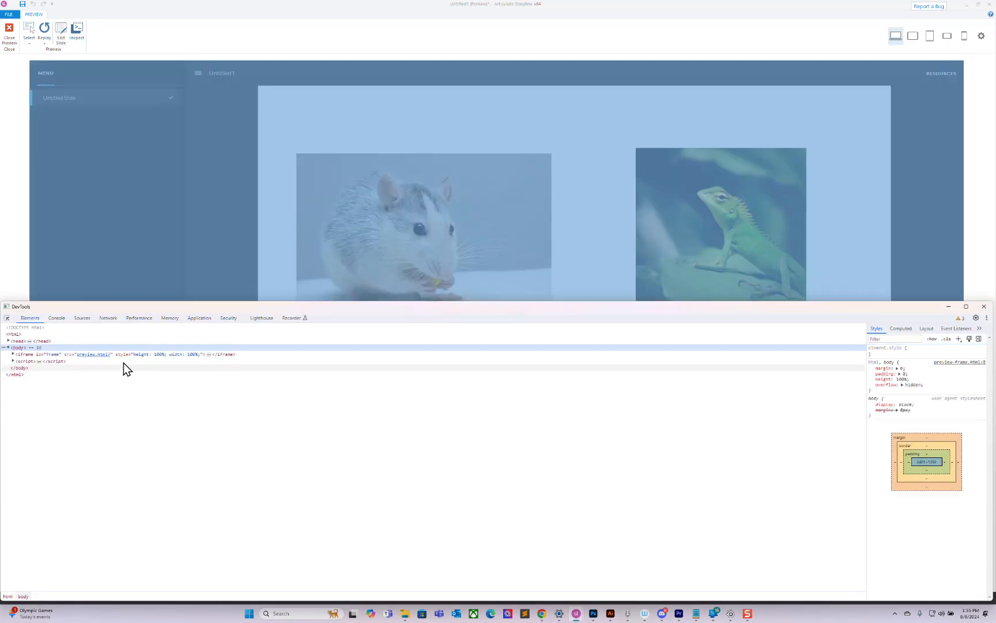
click(56, 317)
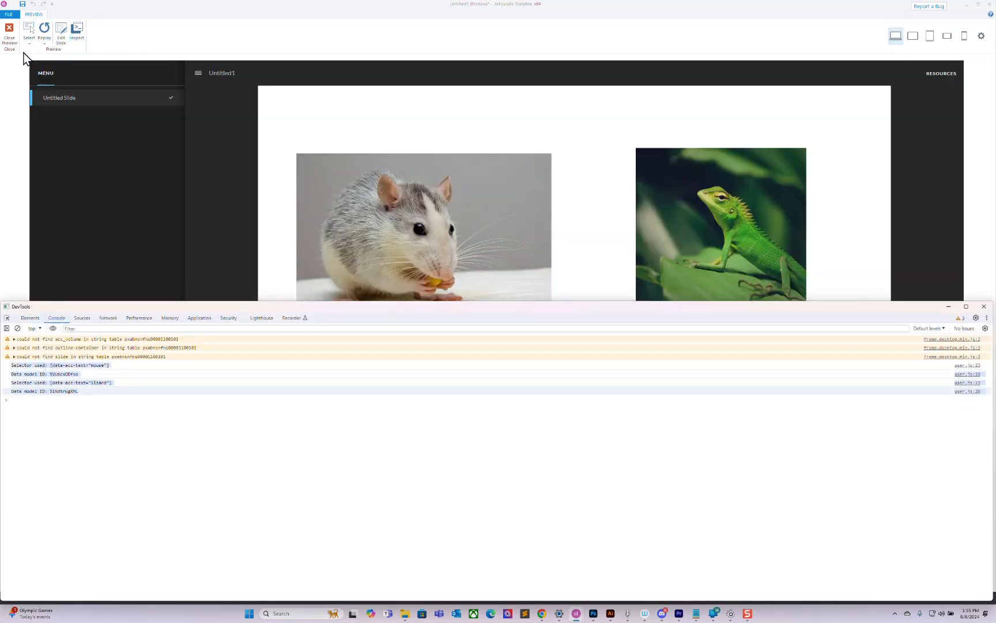
click(7, 28)
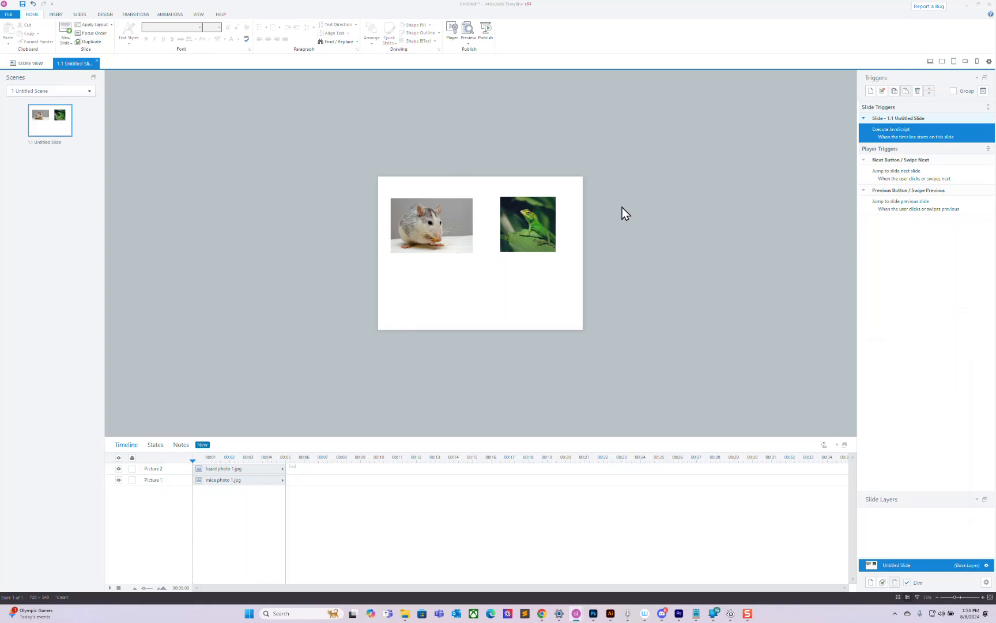